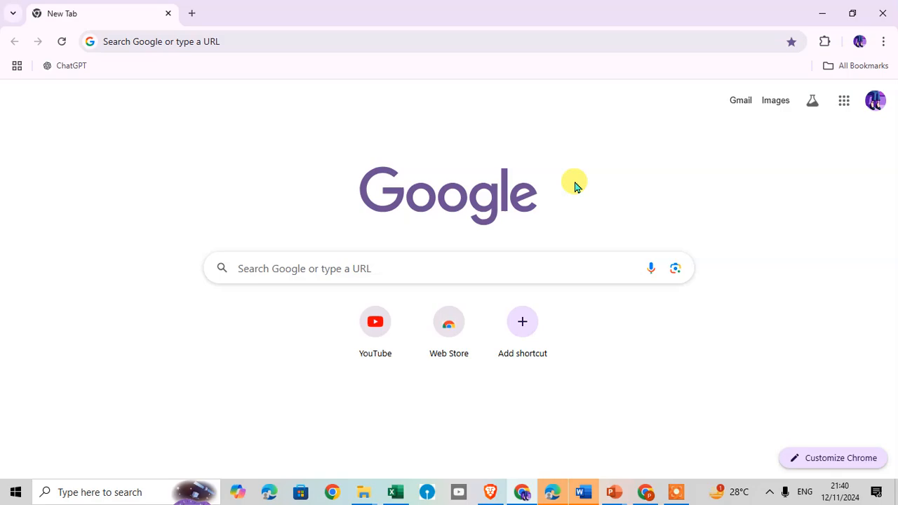
mouse_move(334, 268)
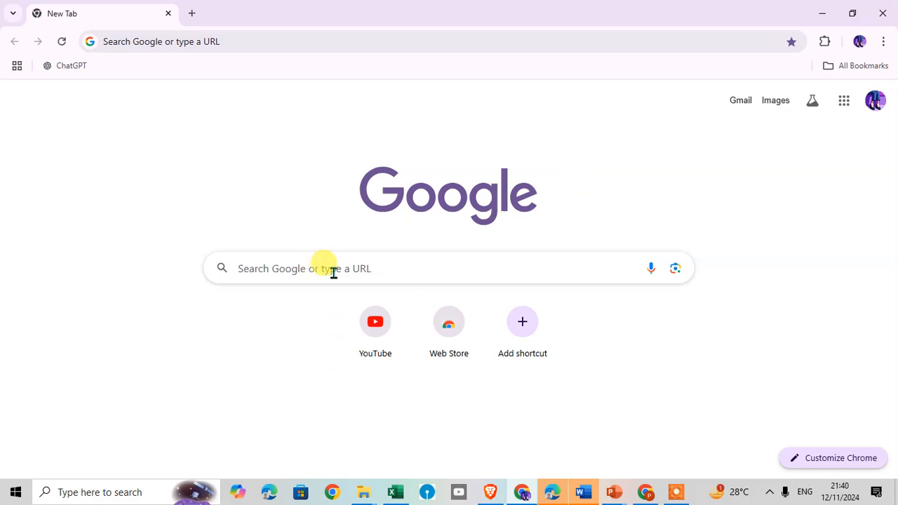
Search Google for "zoom account" and open the "Sign In - Zoom" result.
text(zoom account)
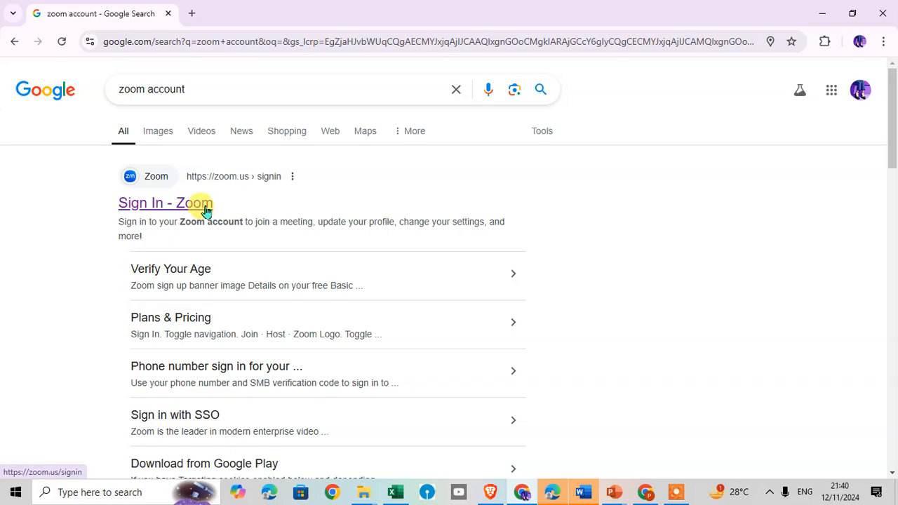
click(165, 202)
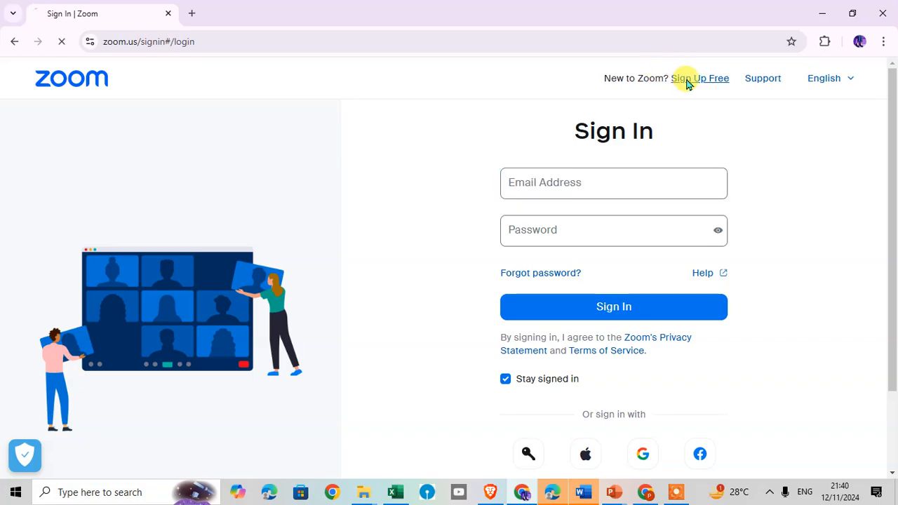
click(710, 78)
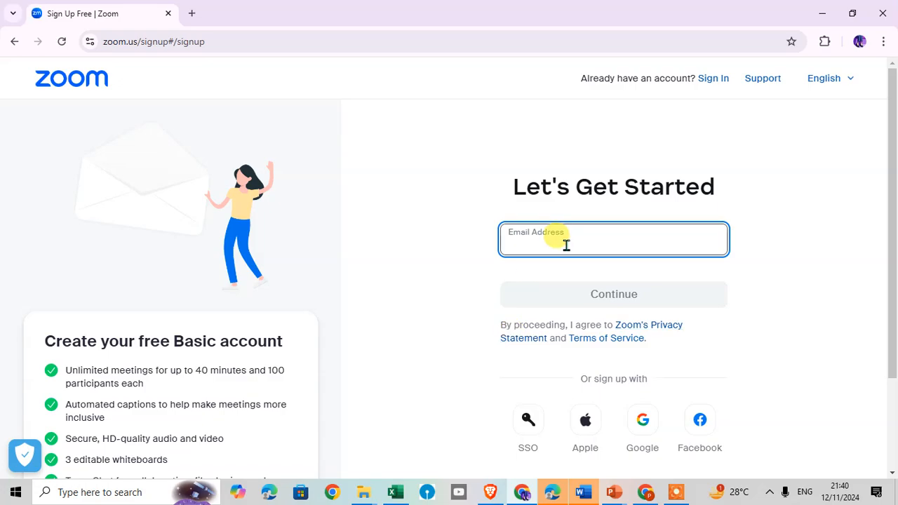
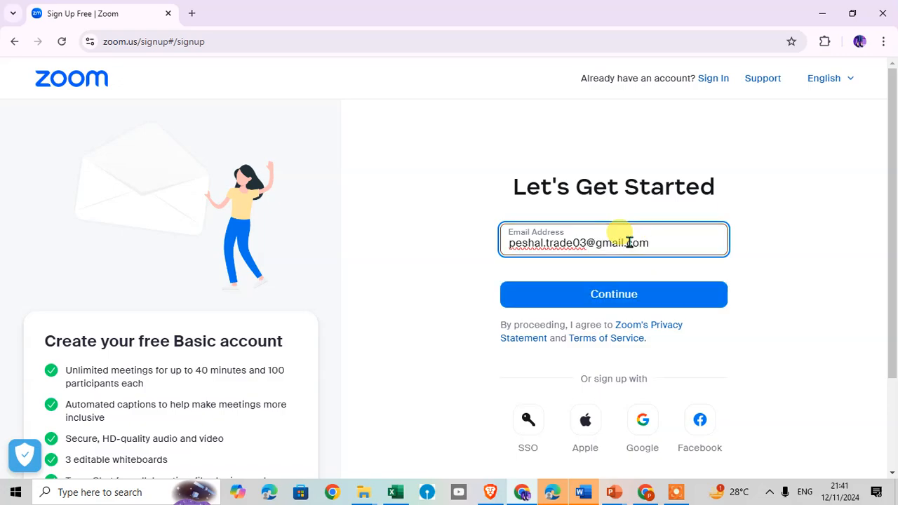
click(613, 294)
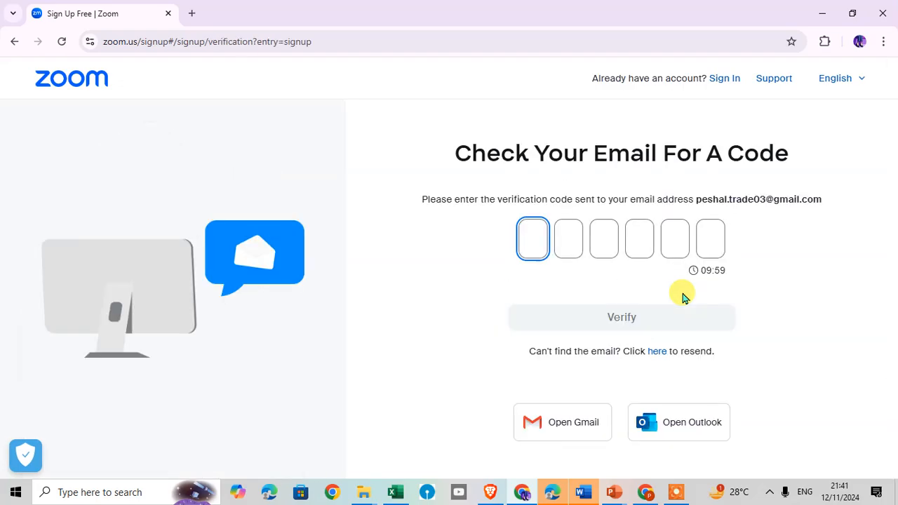
mouse_move(185, 21)
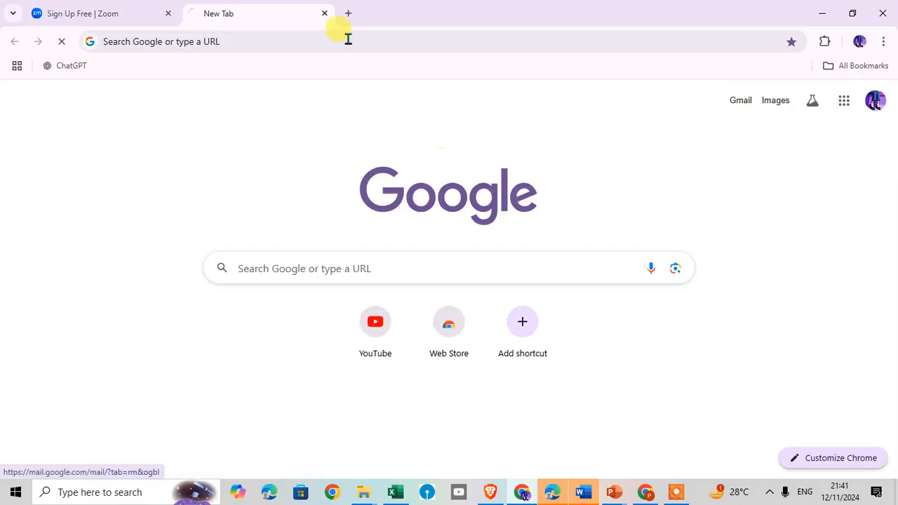
Open the Gmail inbox in a new tab to find Zoom's verification email.
click(740, 99)
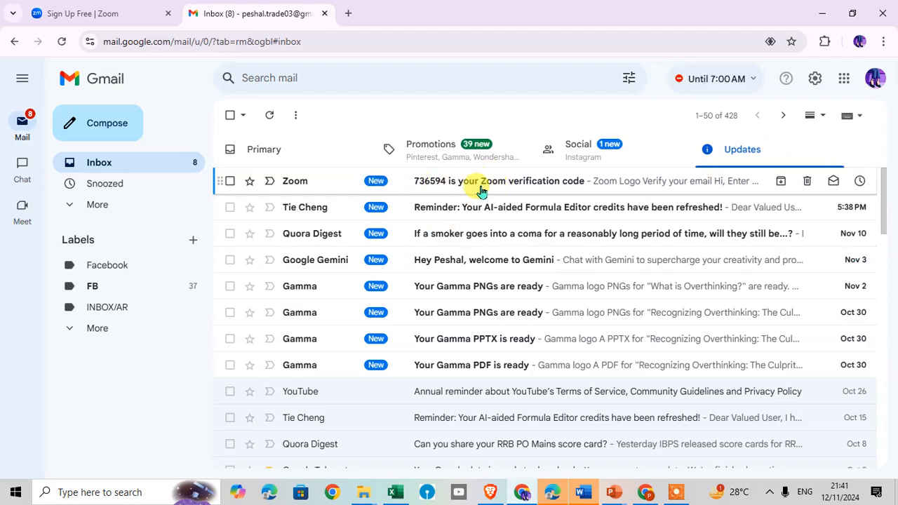
click(98, 14)
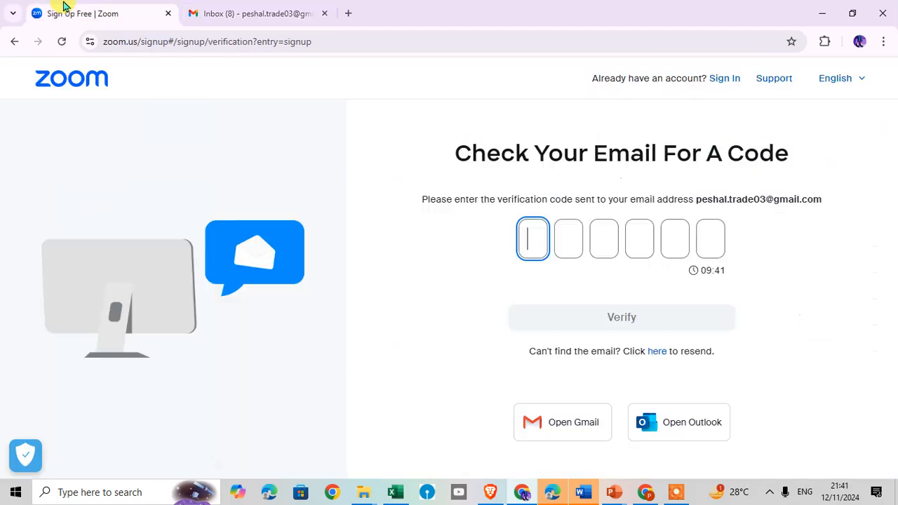
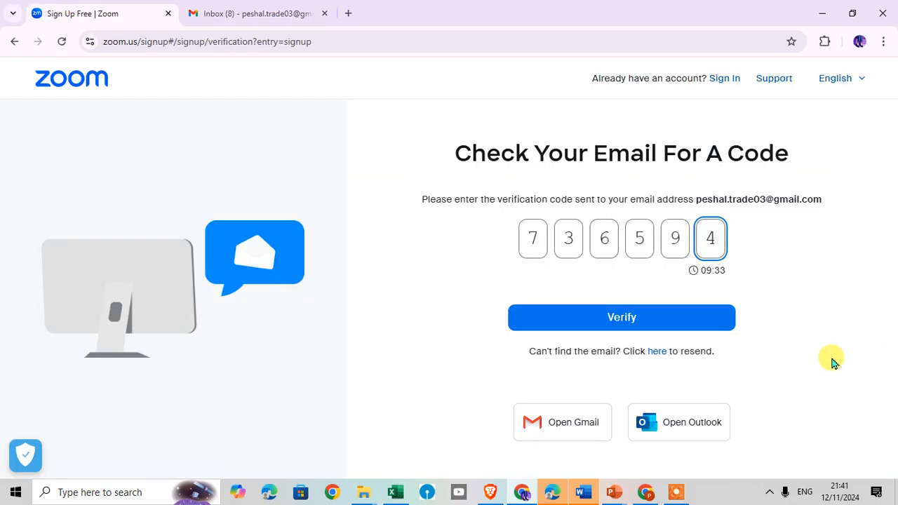
click(620, 317)
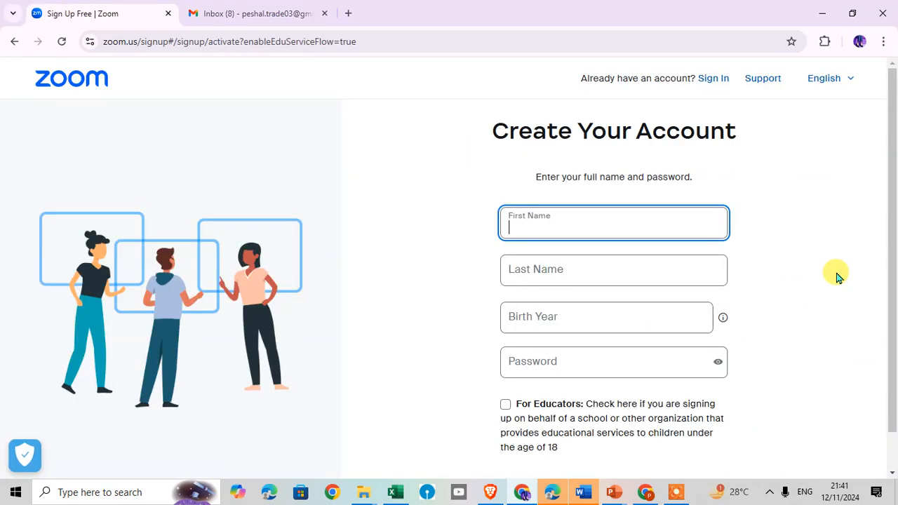
mouse_move(609, 195)
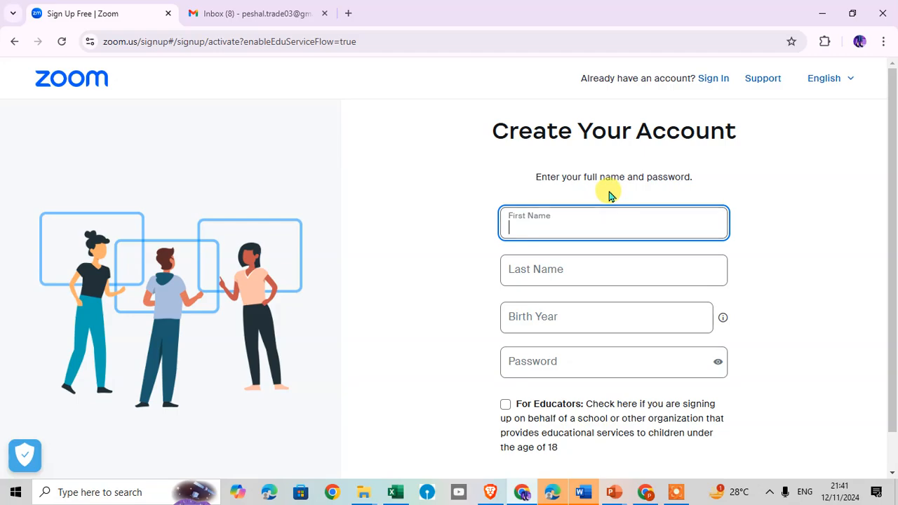
scroll(down, 3)
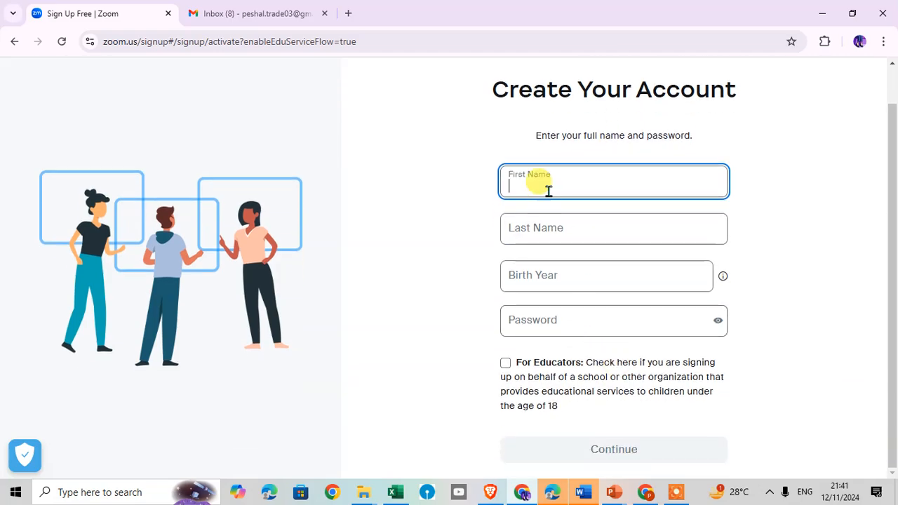
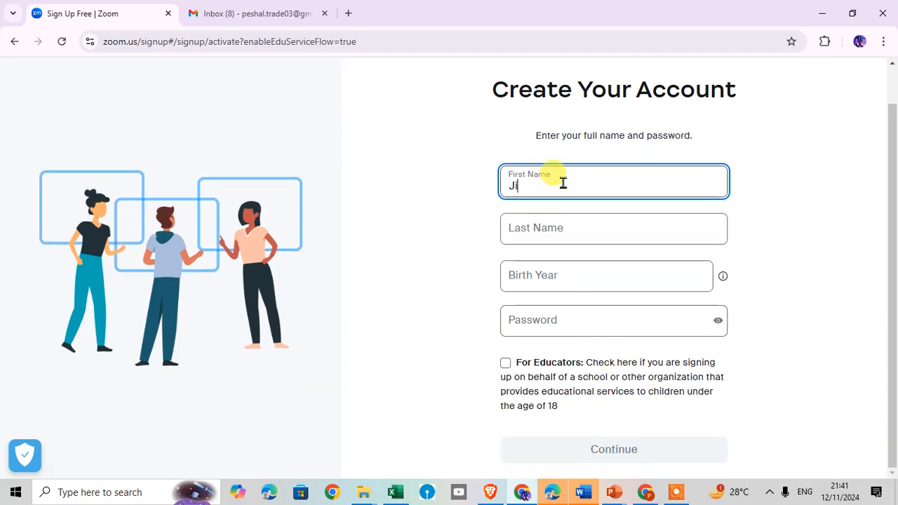
click(613, 227)
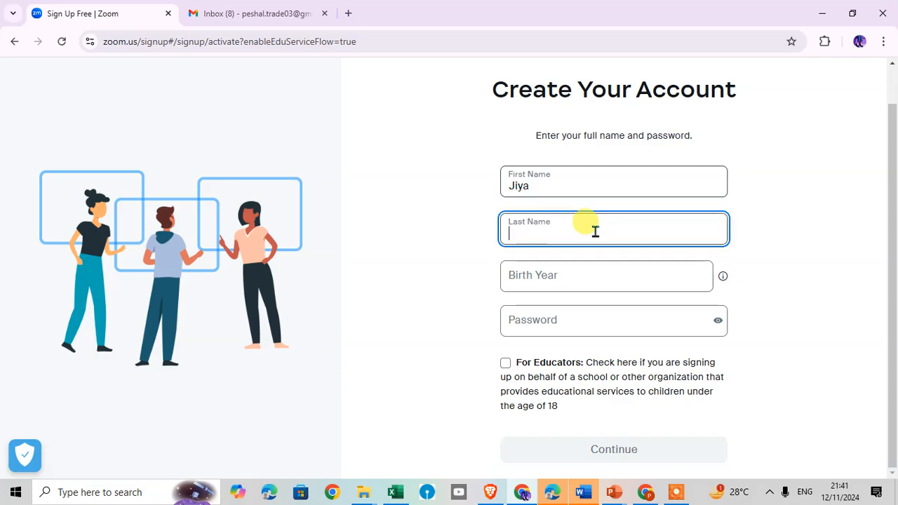
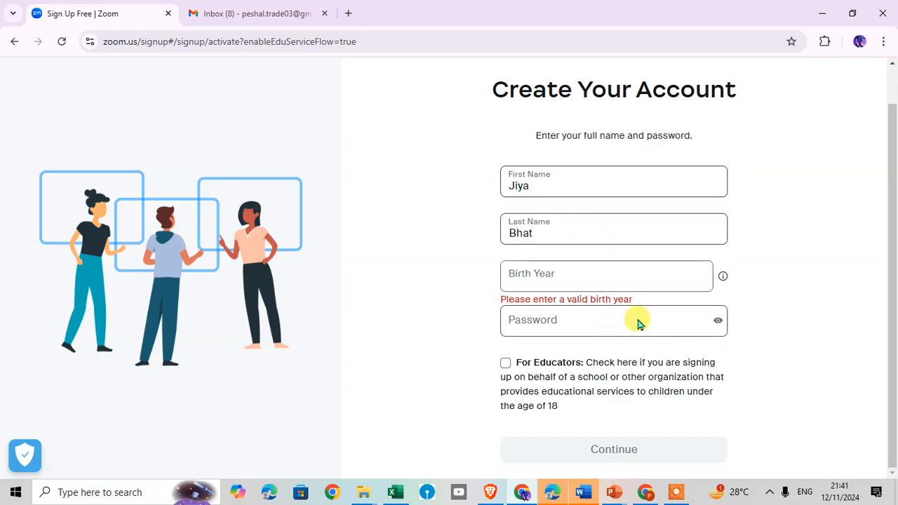
Enter birth year 1992, correcting a mistyped entry, and move to the password field.
click(613, 320)
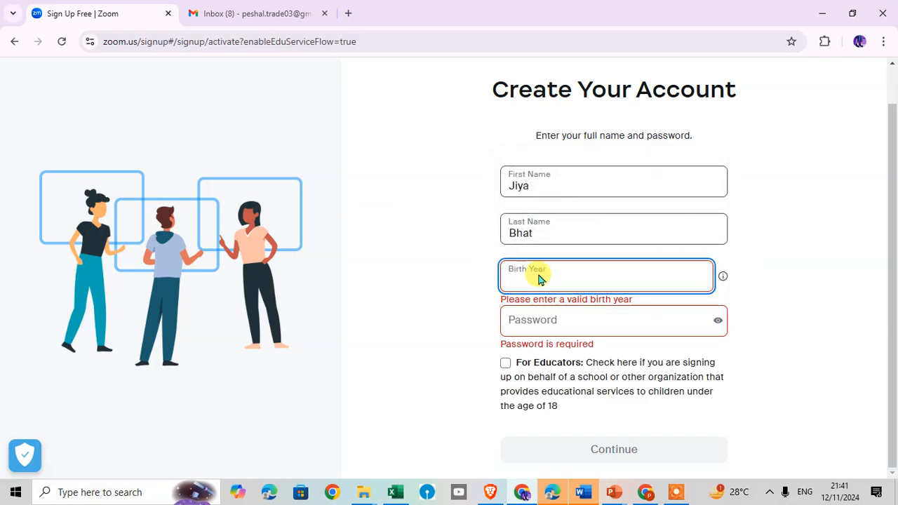
text(12)
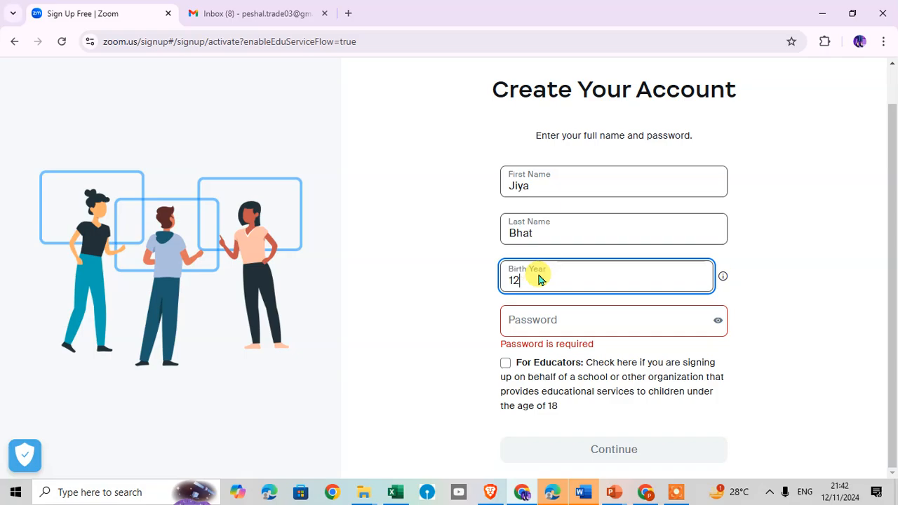
key(Backspace)
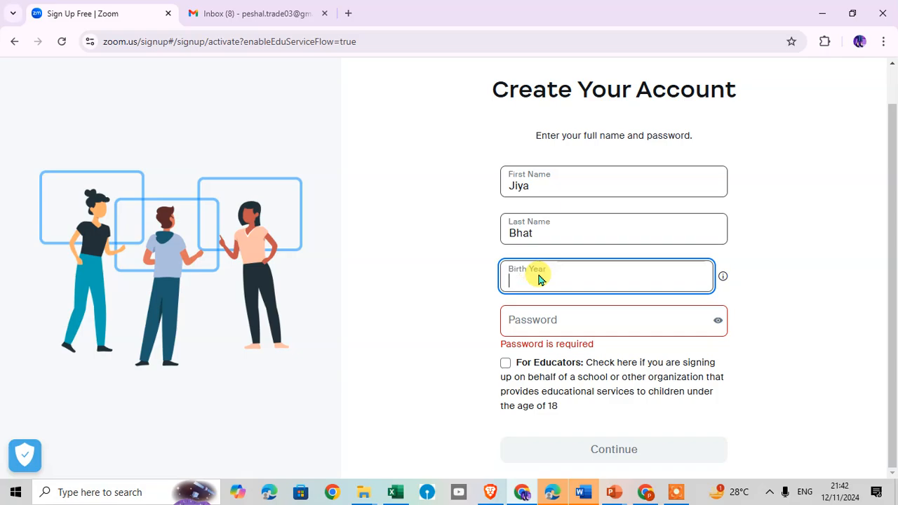
text(199)
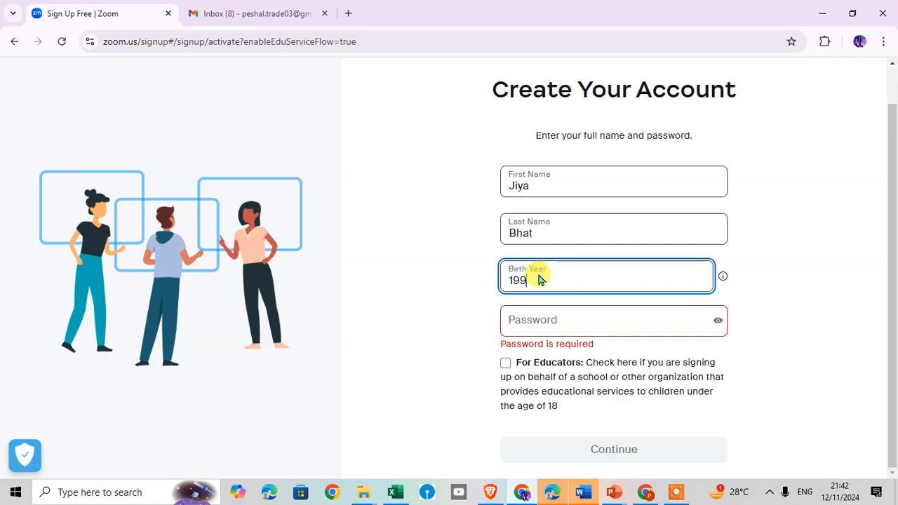
click(613, 320)
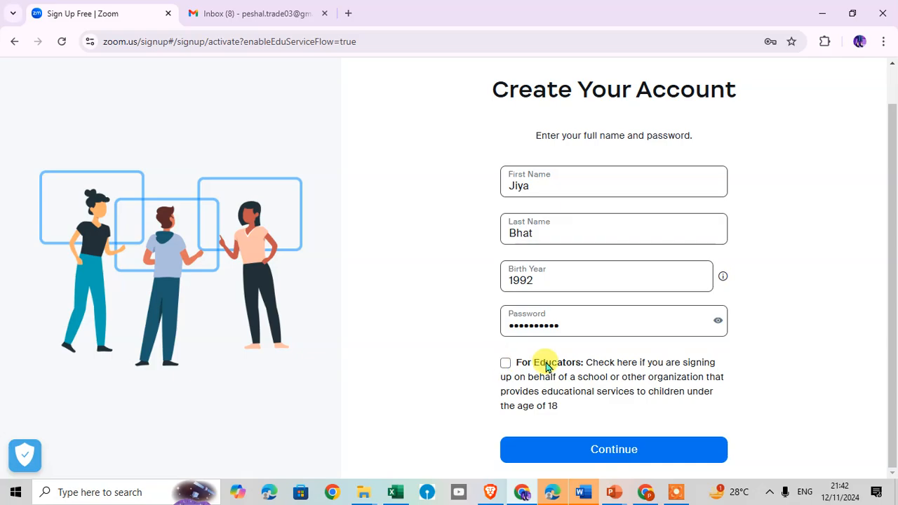
mouse_move(512, 412)
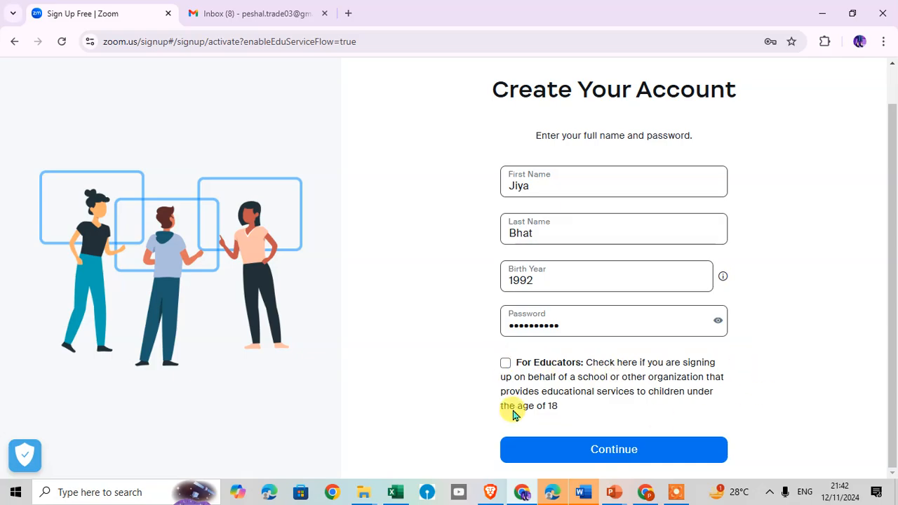
mouse_move(826, 392)
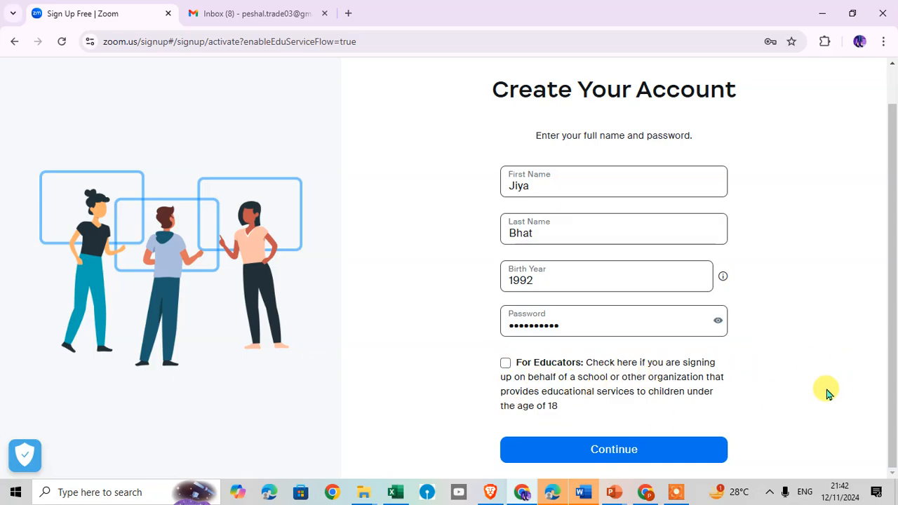
mouse_move(574, 387)
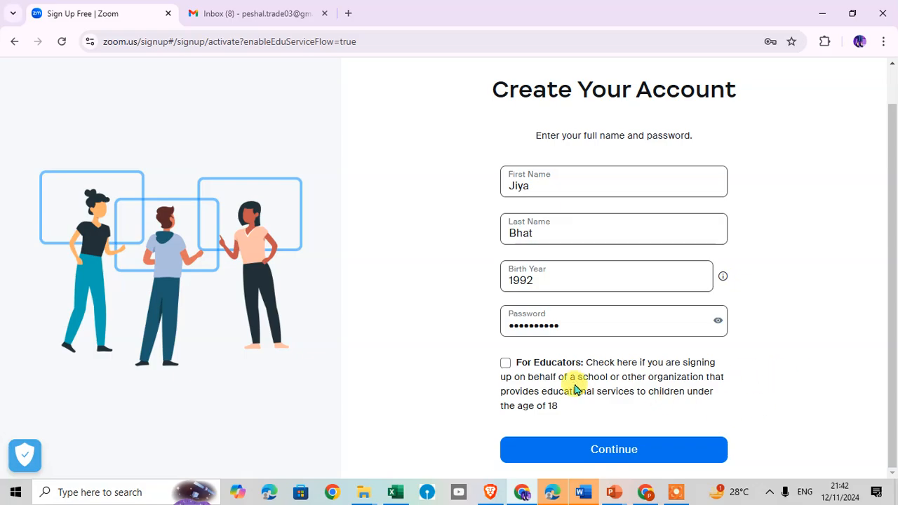
mouse_move(724, 407)
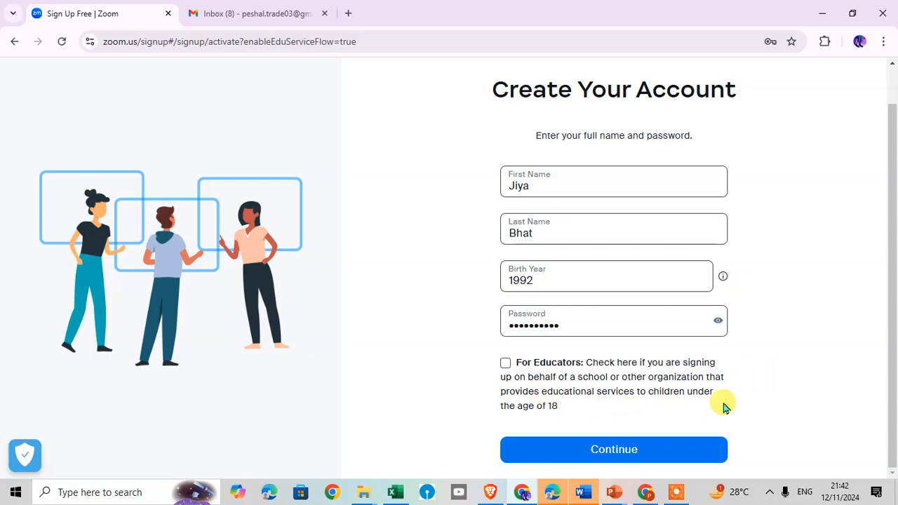
mouse_move(716, 410)
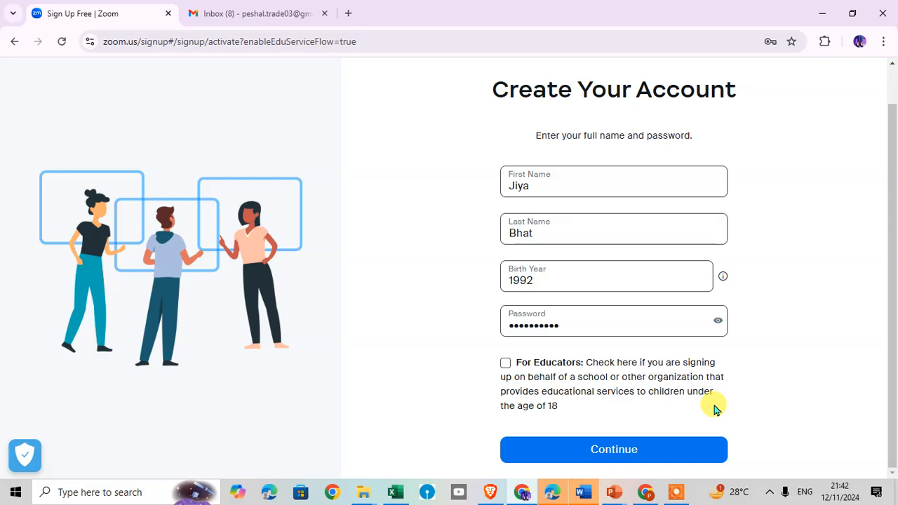
Leave the For Educators option unticked and submit the new account details.
click(505, 362)
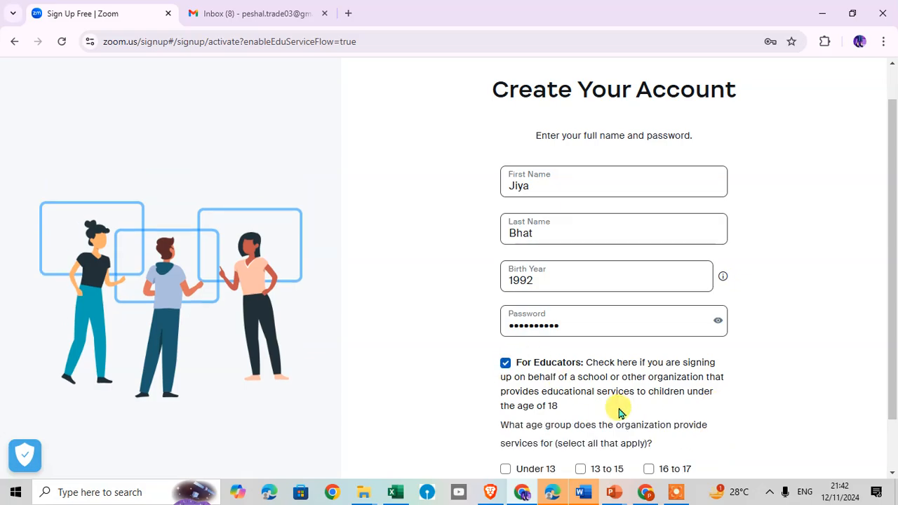
scroll(down, 3)
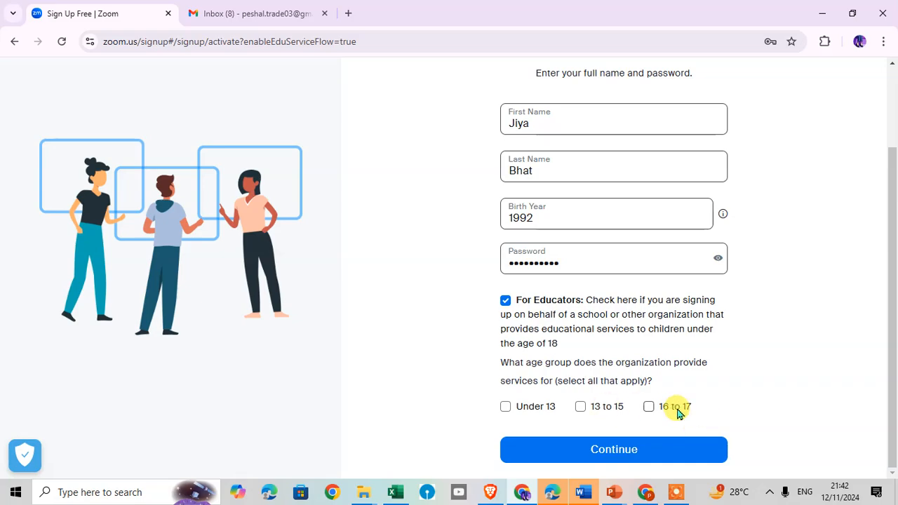
mouse_move(658, 310)
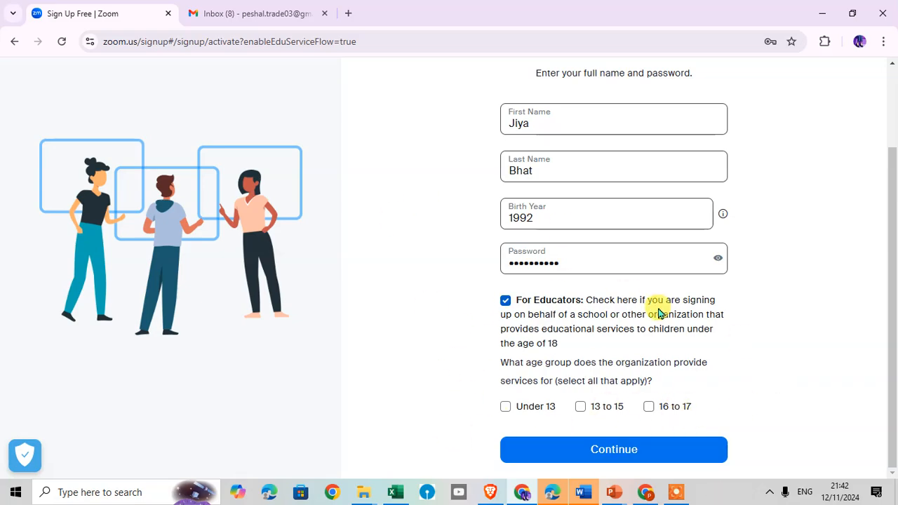
mouse_move(639, 414)
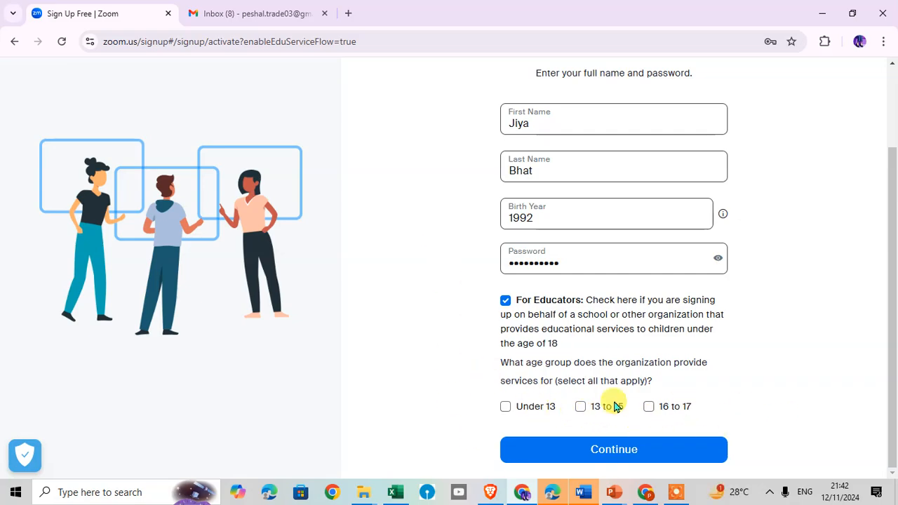
click(505, 301)
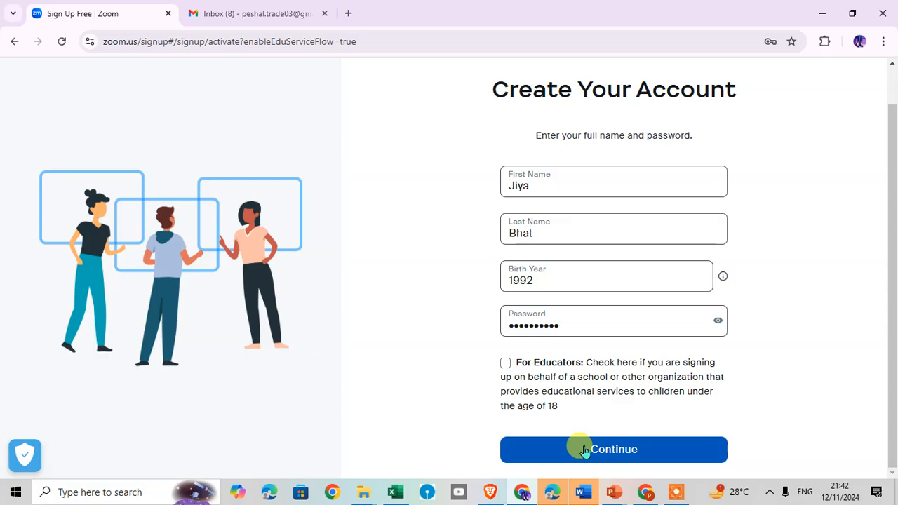
click(613, 449)
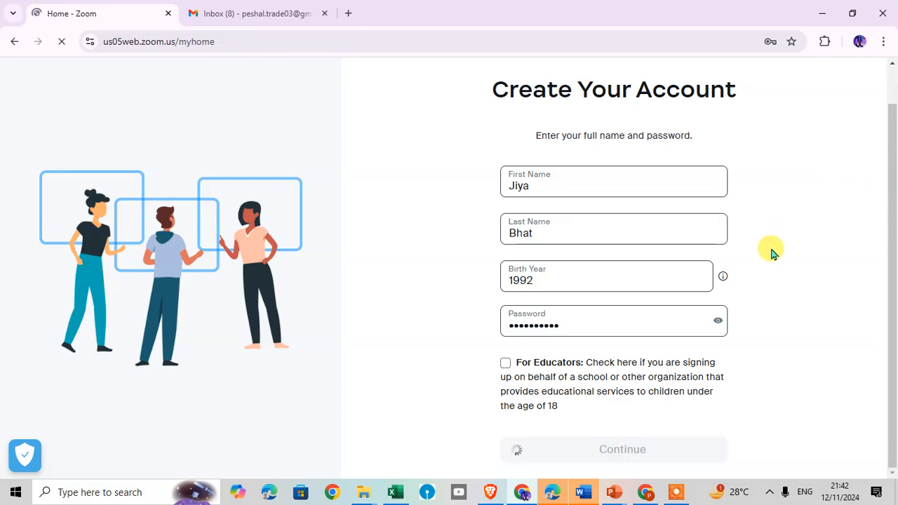
click(613, 449)
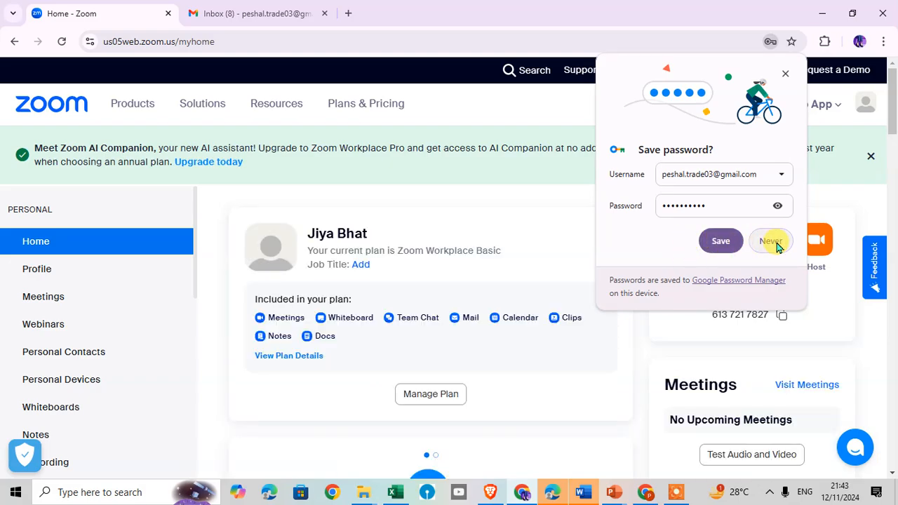
click(770, 241)
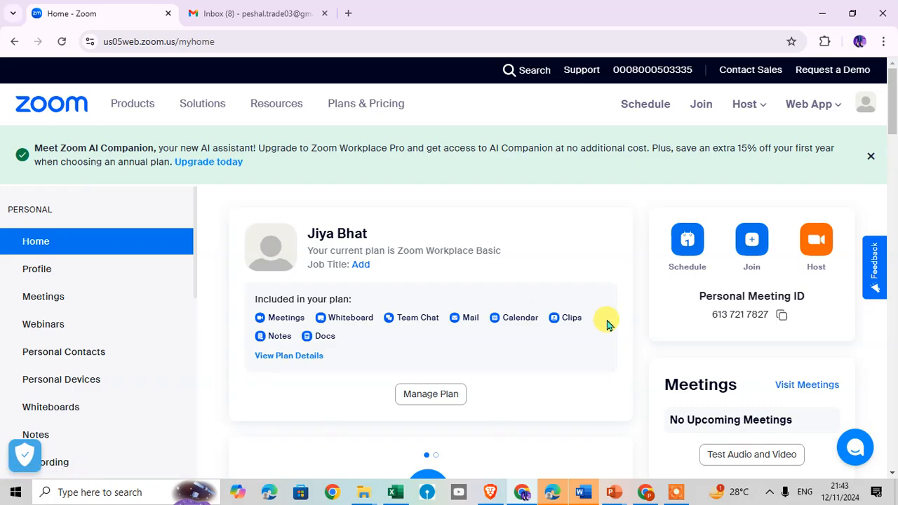
mouse_move(668, 312)
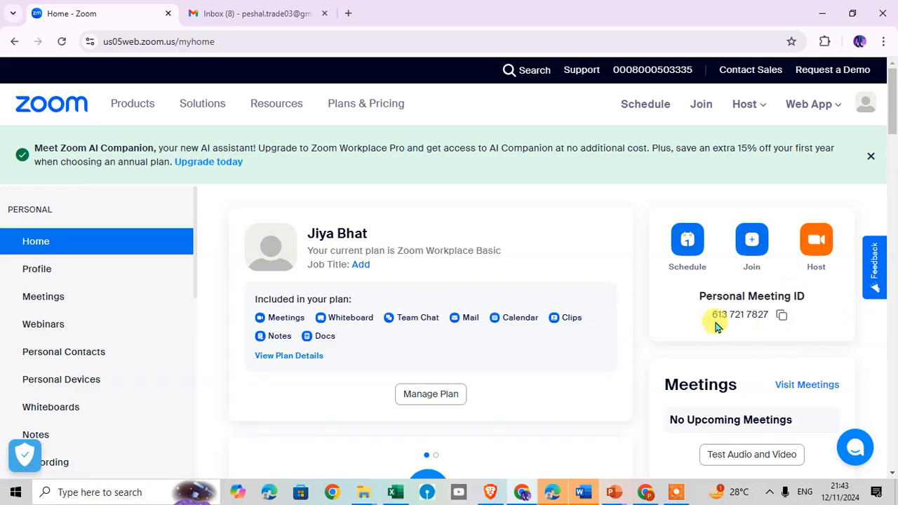
mouse_move(382, 238)
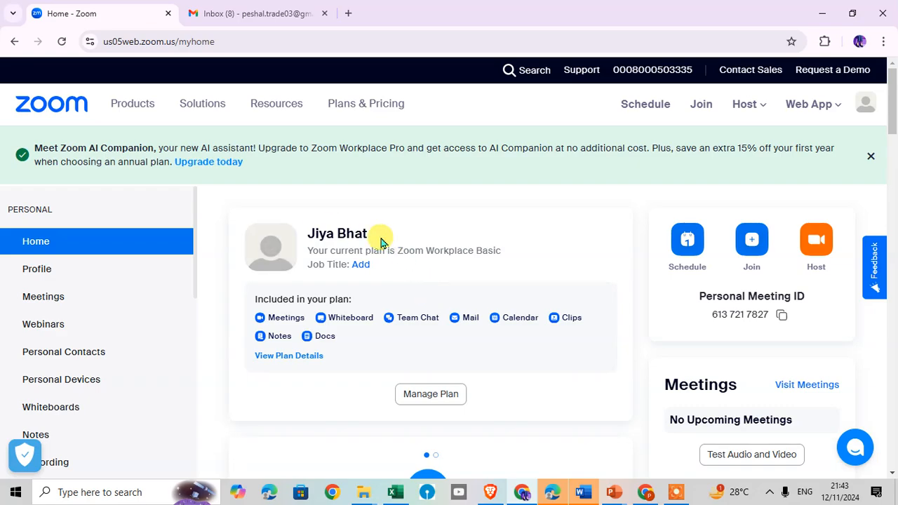
scroll(down, 3)
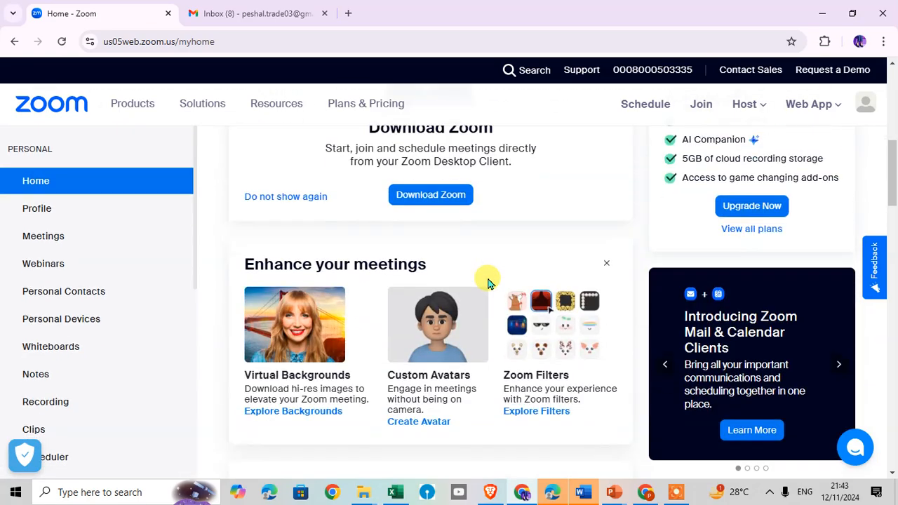
scroll(up, 3)
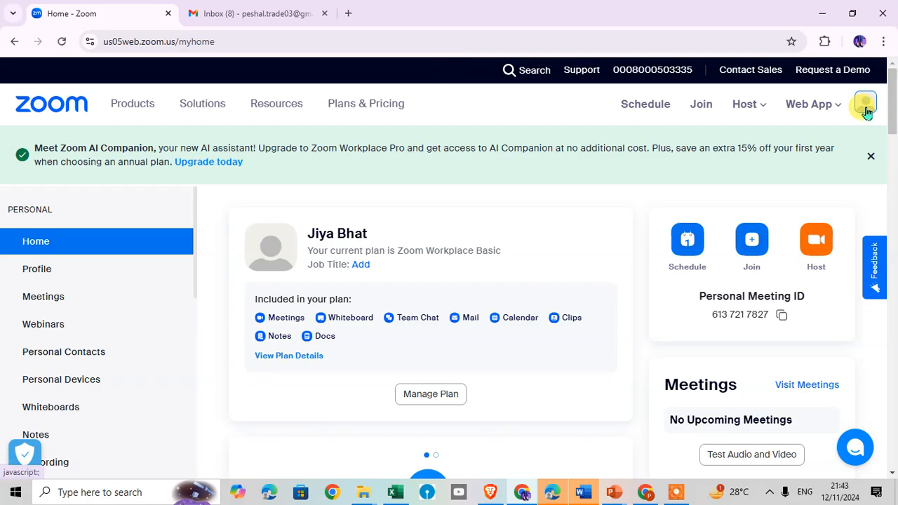
click(864, 104)
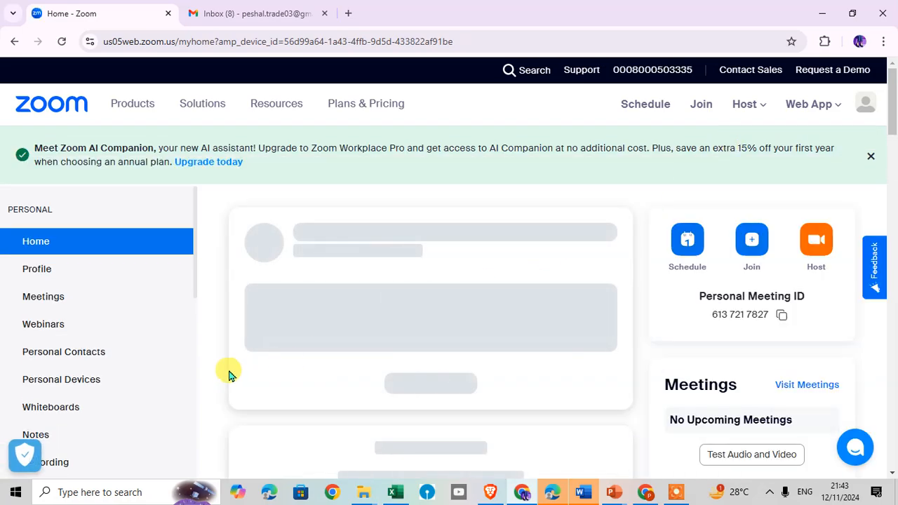
scroll(down, 3)
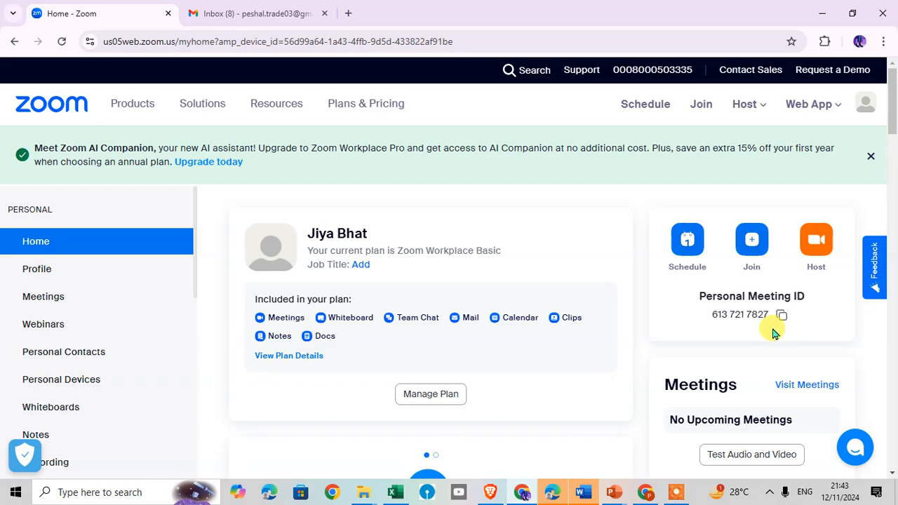
mouse_move(598, 233)
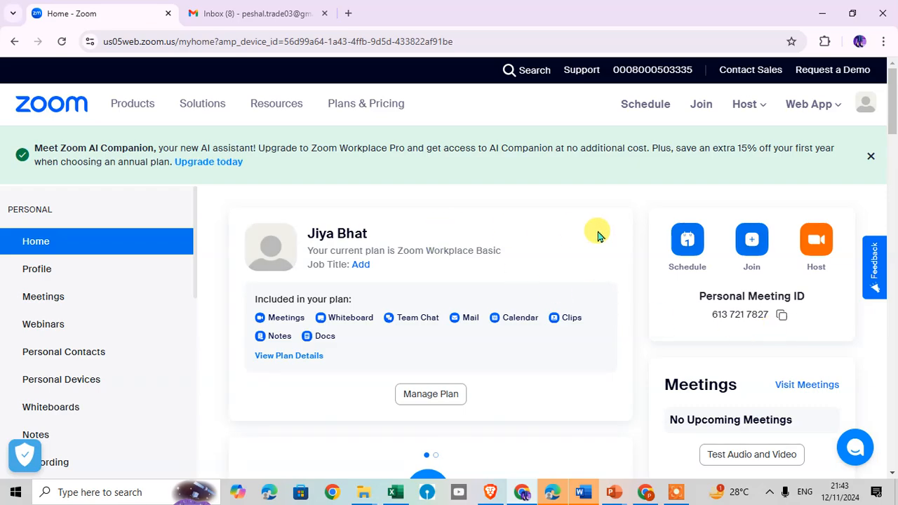
mouse_move(598, 232)
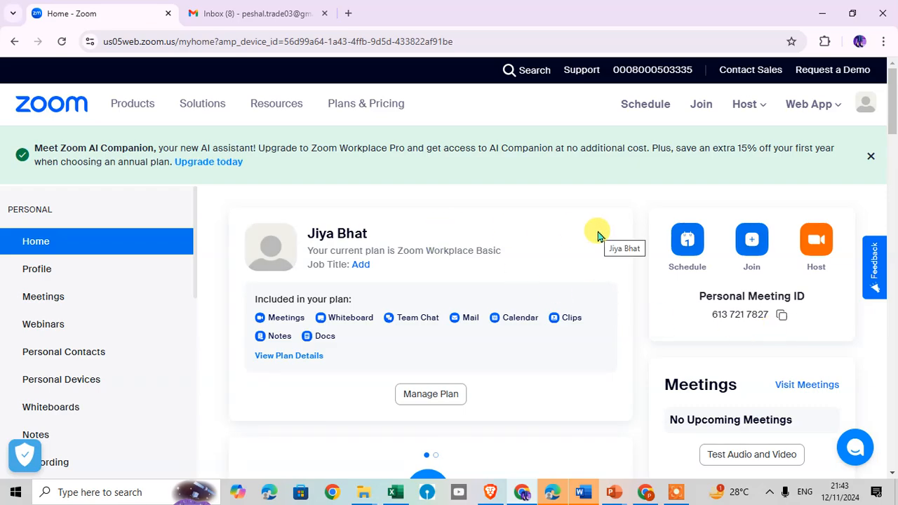